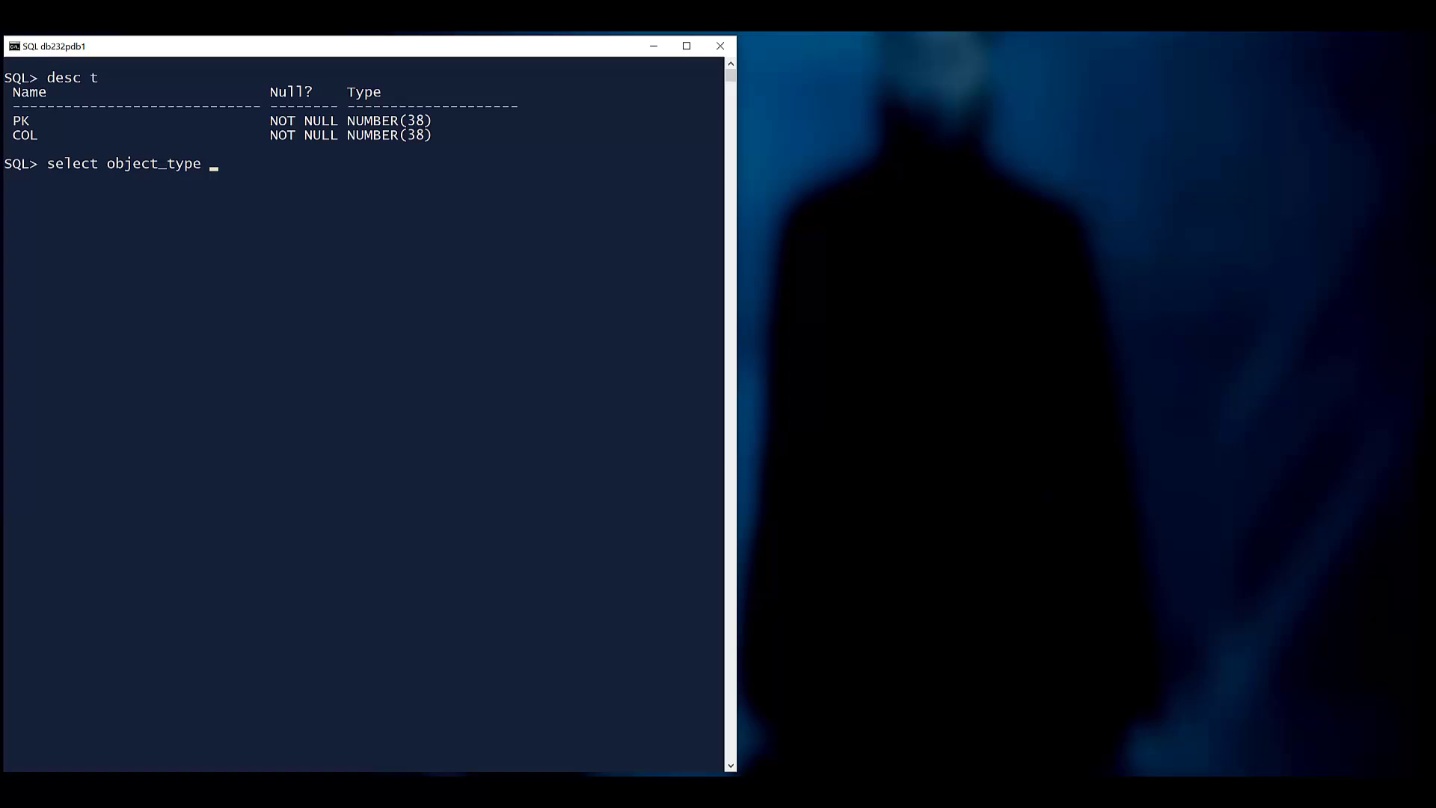
# Step: Query user_objects and user_triggers to confirm T is a table with no triggers, then query T
pyautogui.write('from user_objects where object_n')
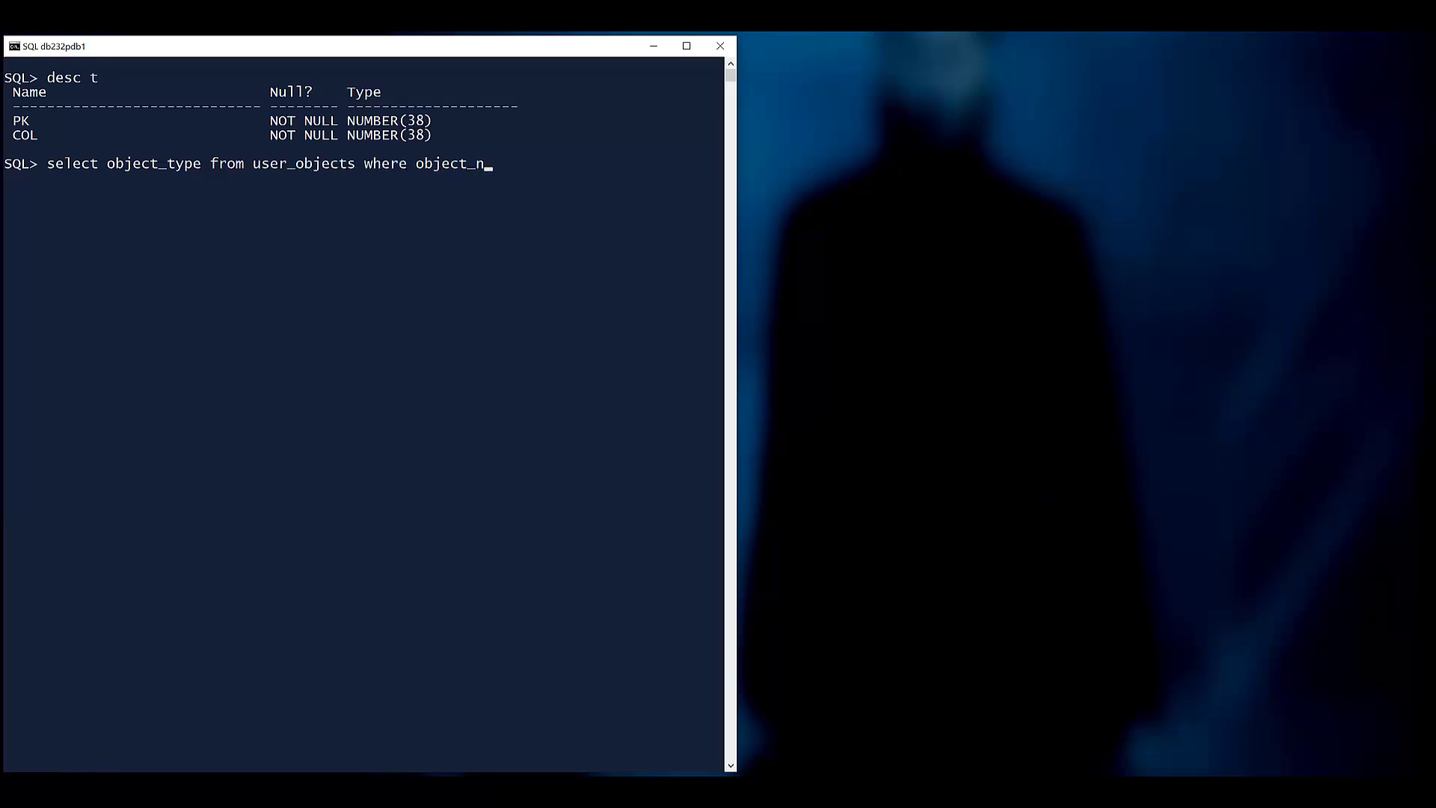
pyautogui.press('Return')
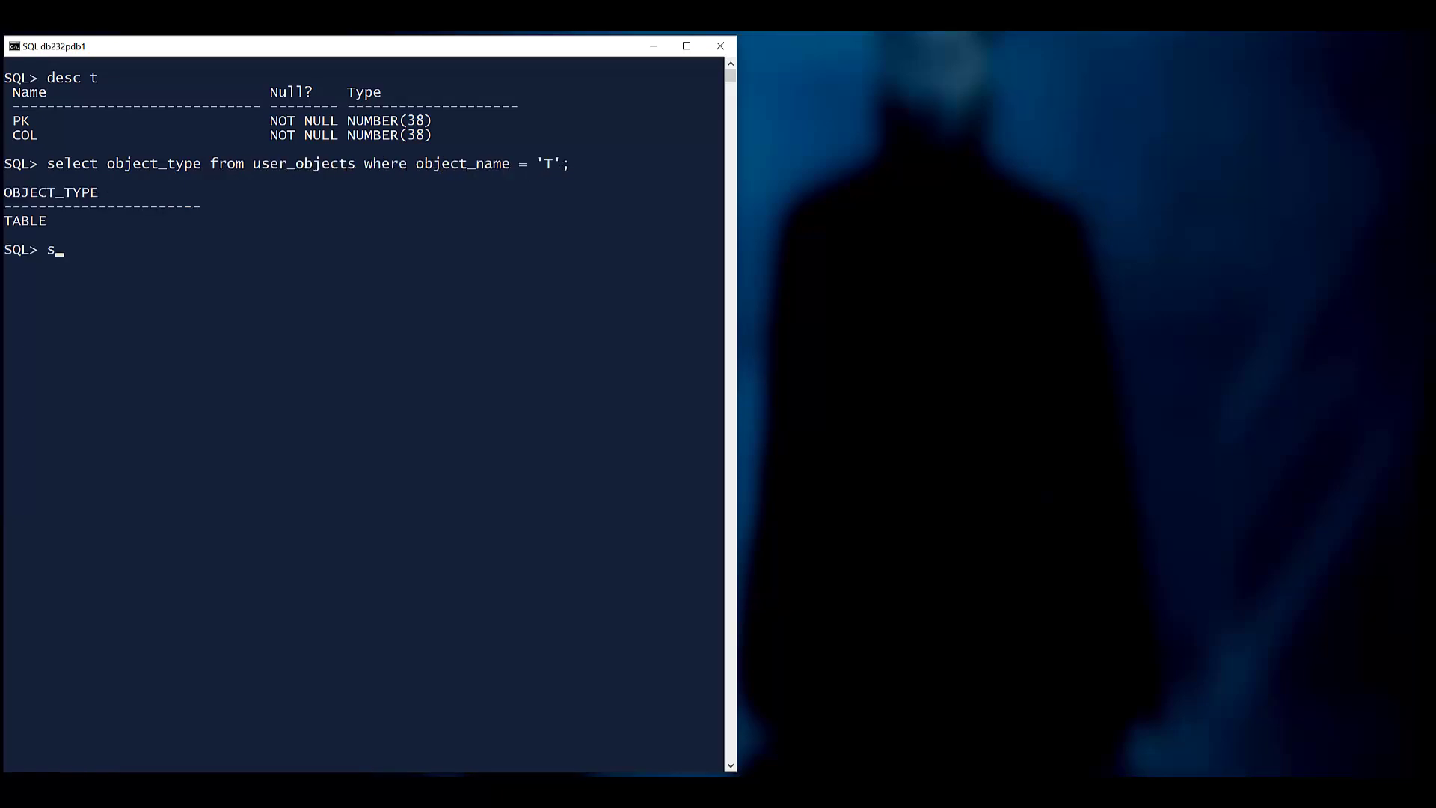
pyautogui.write('elect * from user_triggers whe')
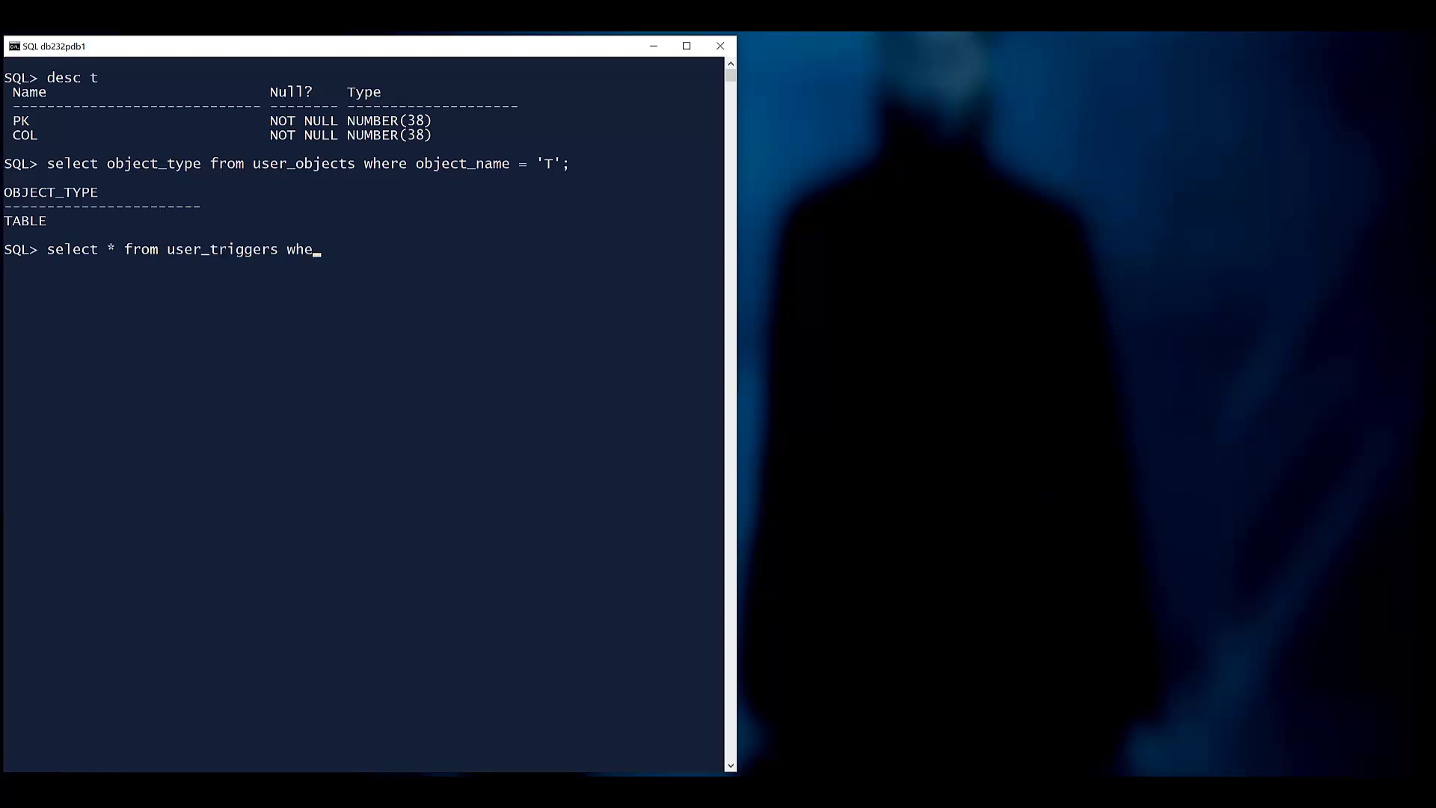
pyautogui.press('Return')
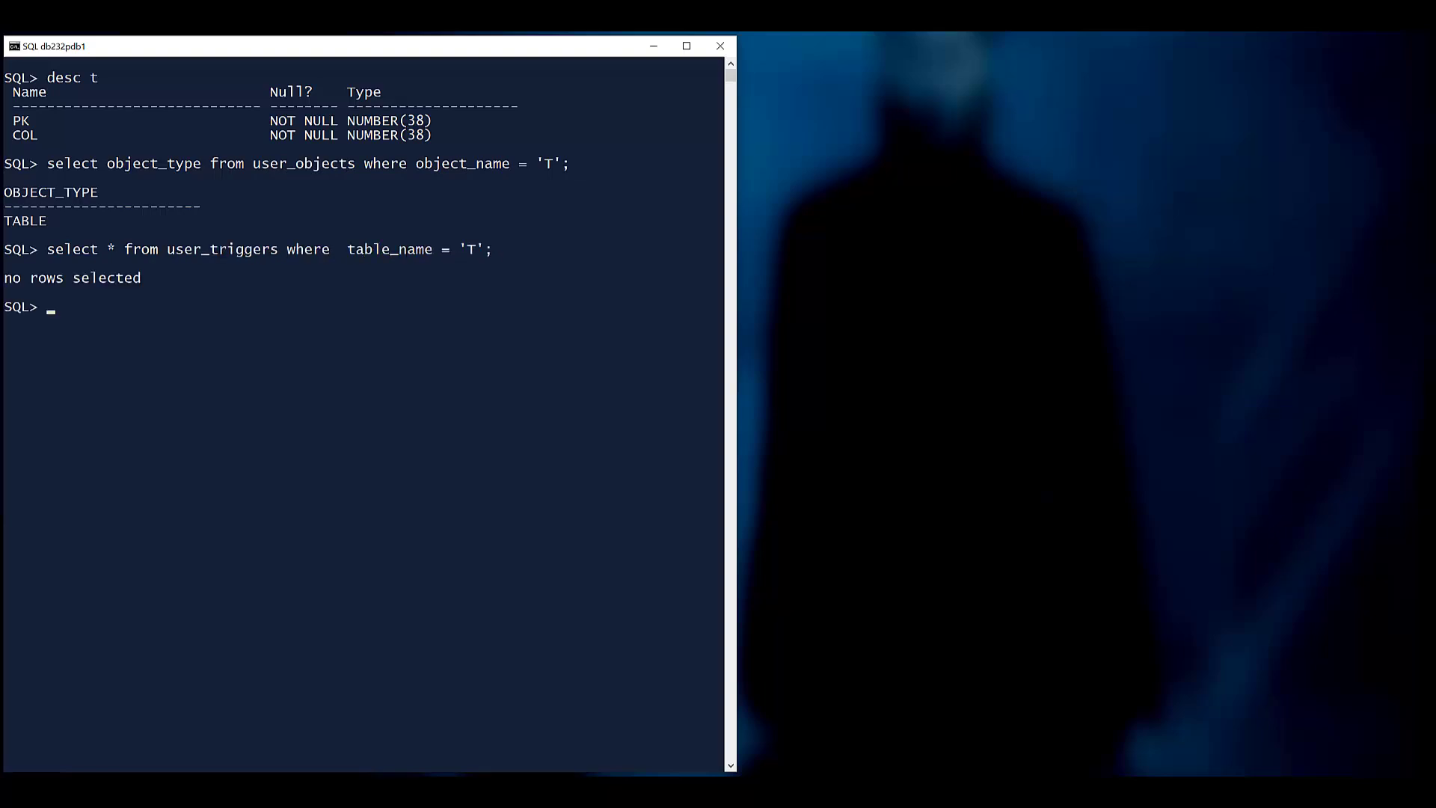
pyautogui.write('select * from t;')
pyautogui.write('select global_na')
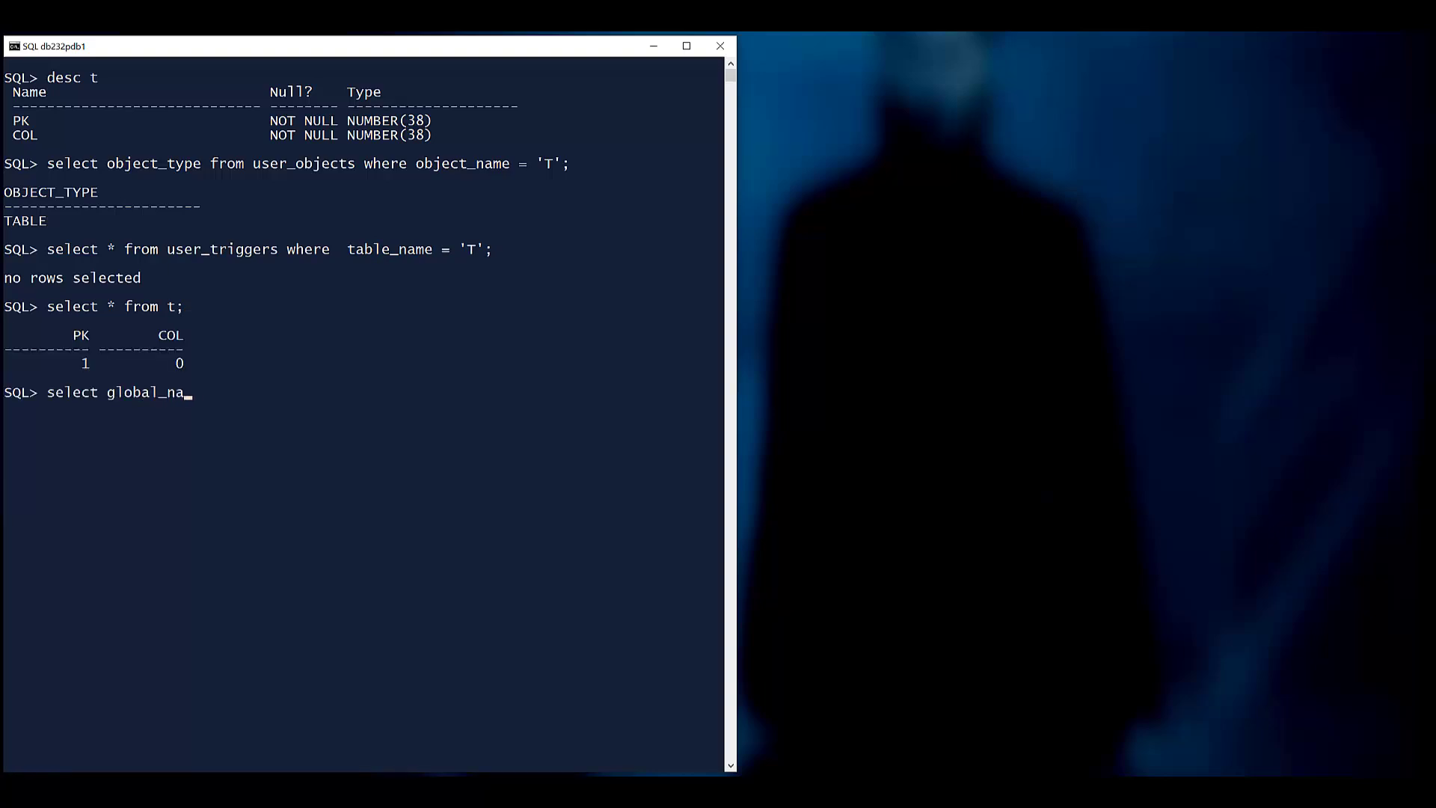
# Step: Confirm database DB232PDB1, user SCOTT and SID 124, then increment col for pk 1
pyautogui.press('Return')
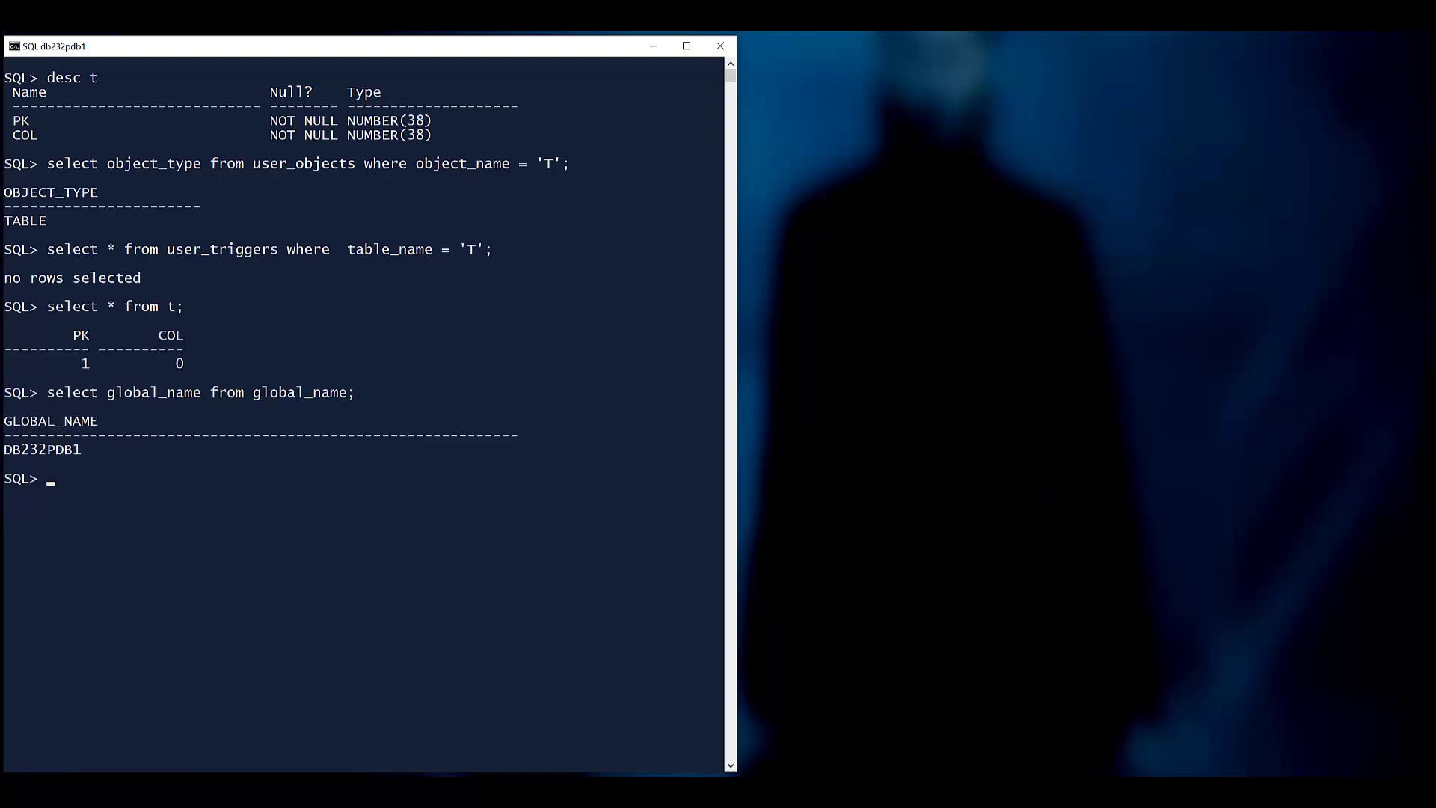
pyautogui.write('select user from dual;')
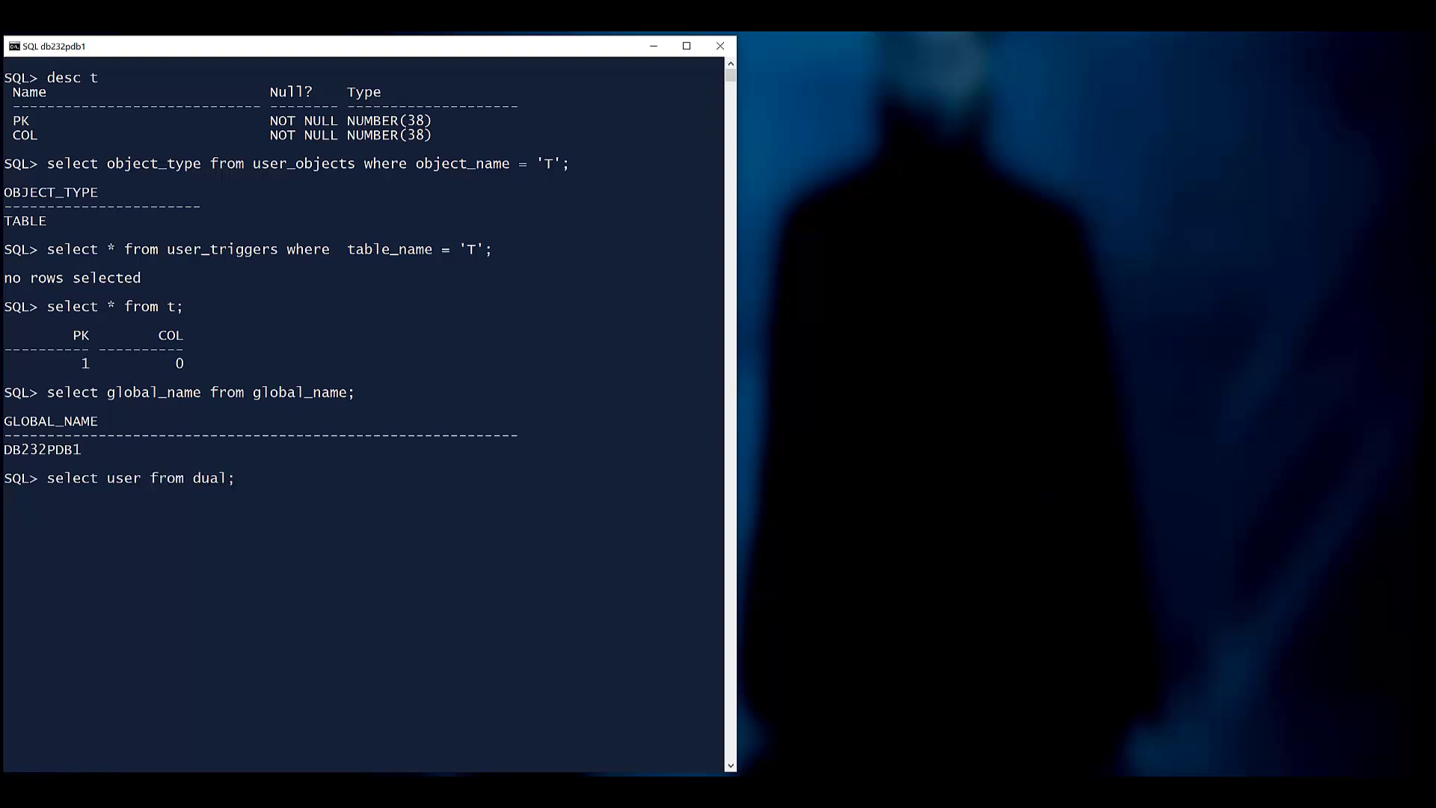
pyautogui.write('select sys_co')
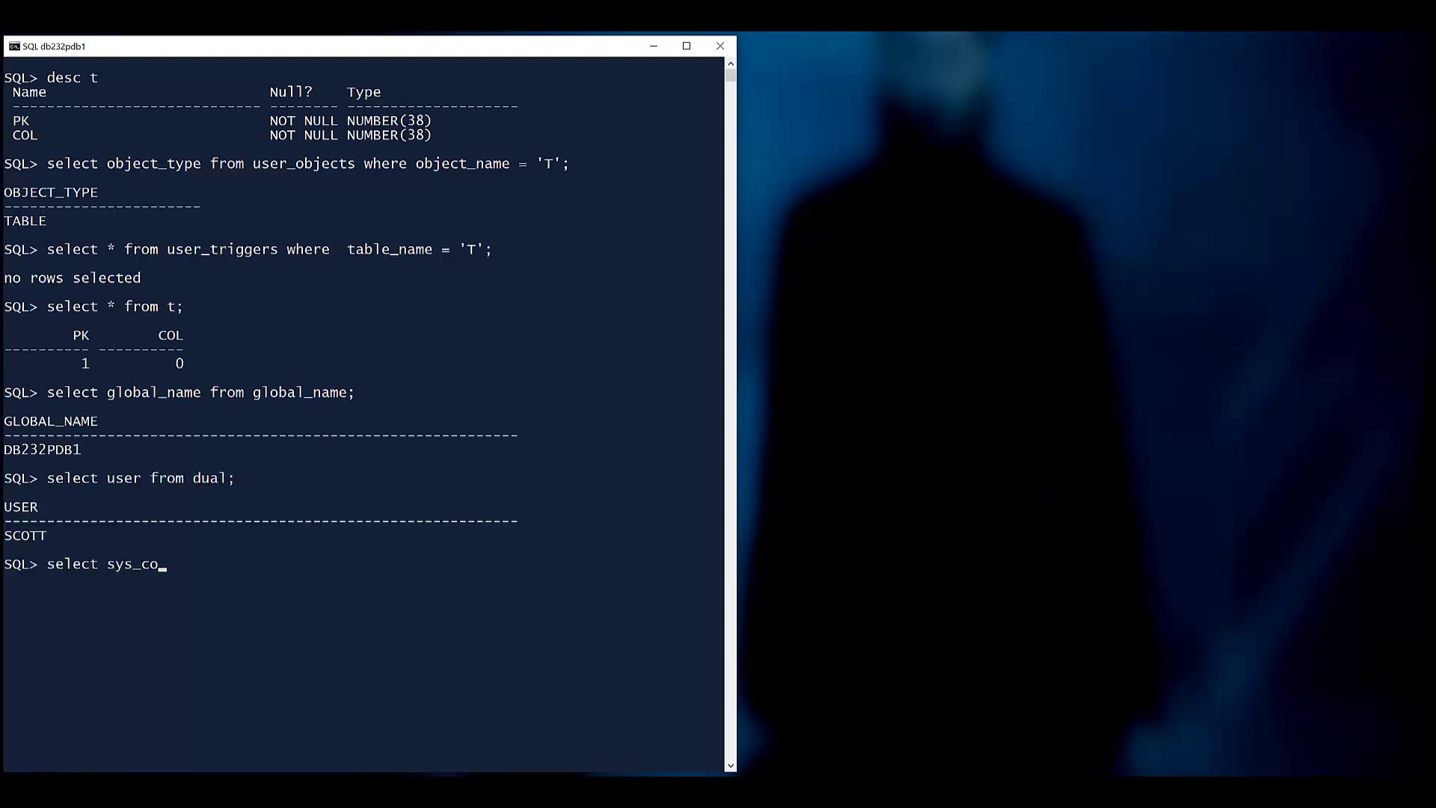
pyautogui.write("ntext('userenv','sid') from du")
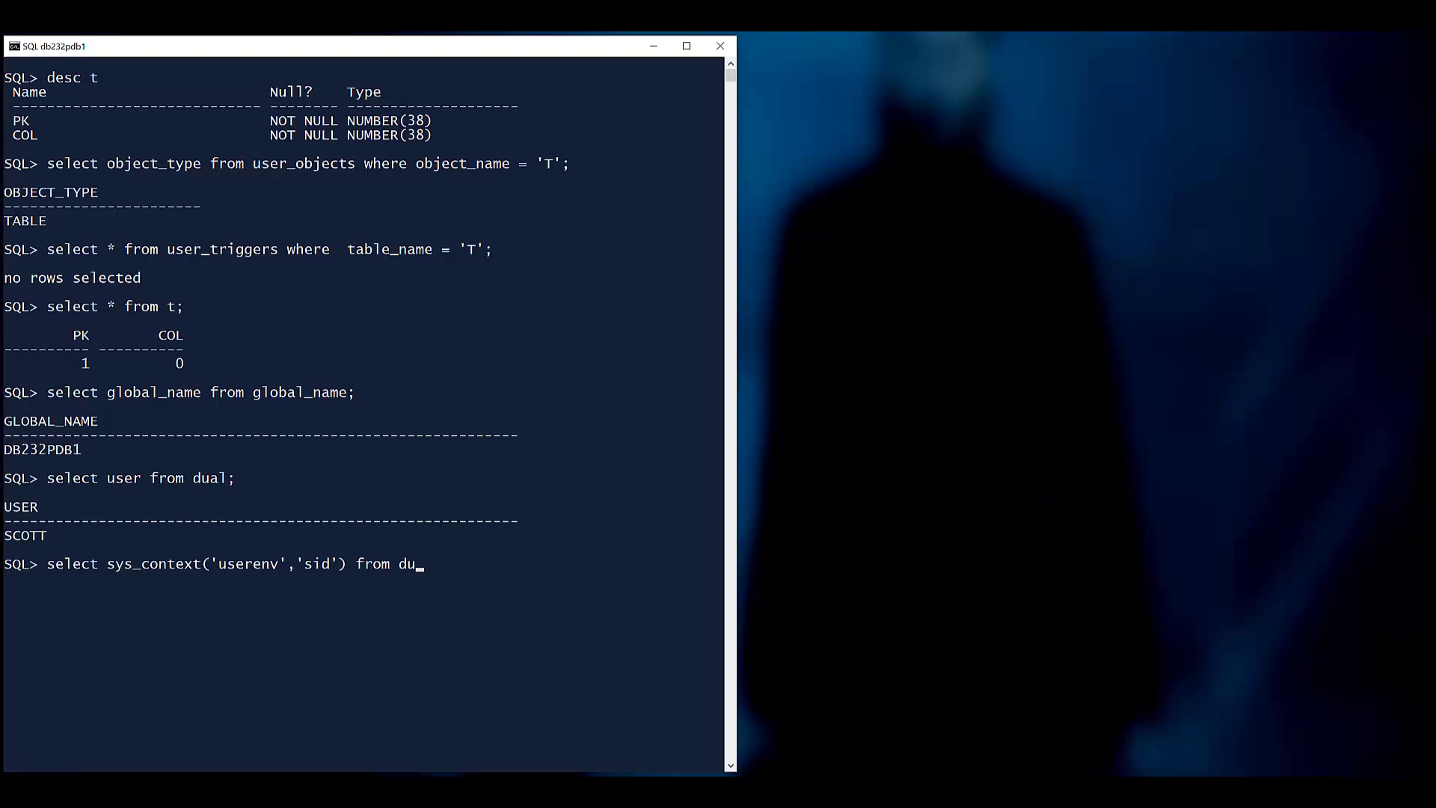
pyautogui.write('al;')
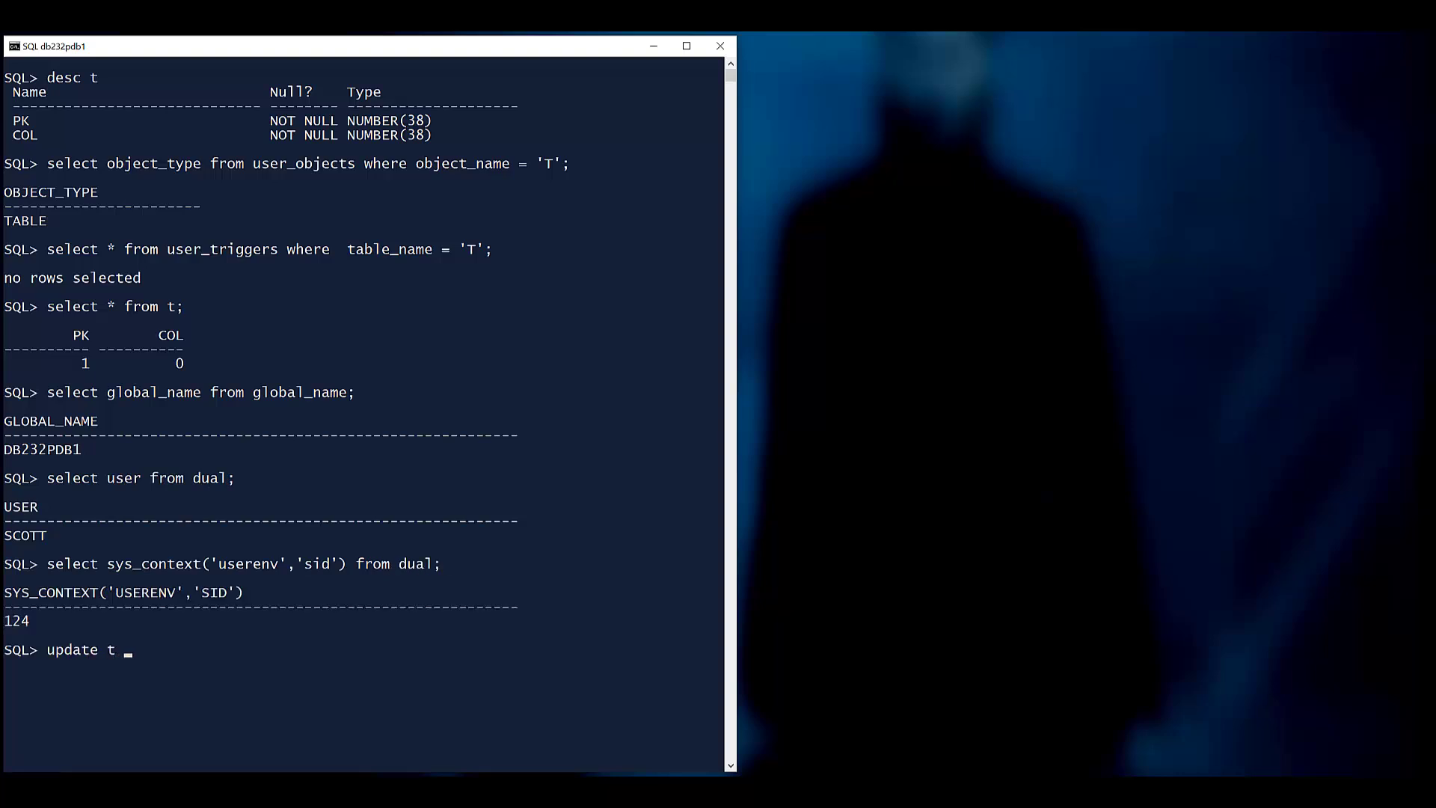
pyautogui.write('set col = col + 1 where pk = 1;')
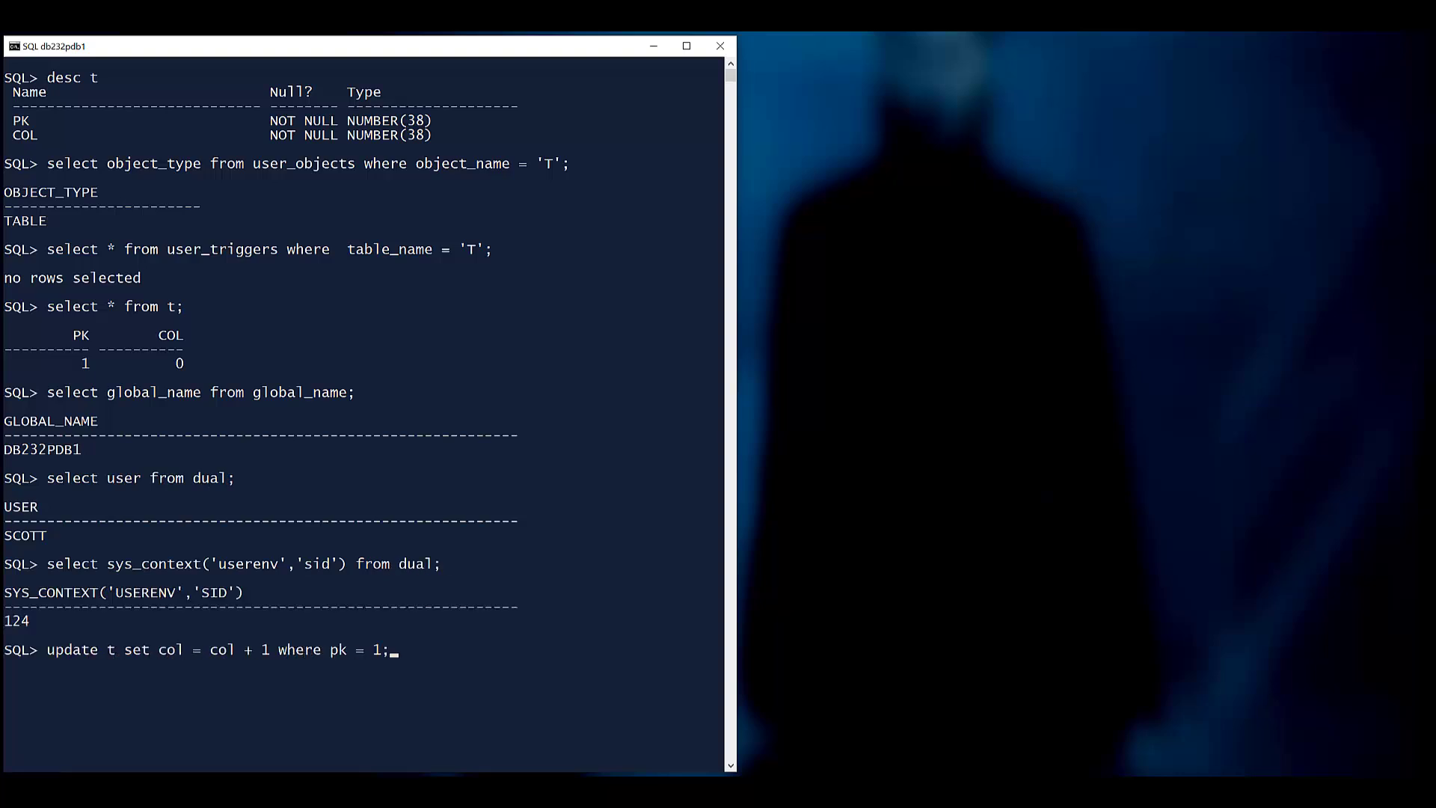
pyautogui.press('Return')
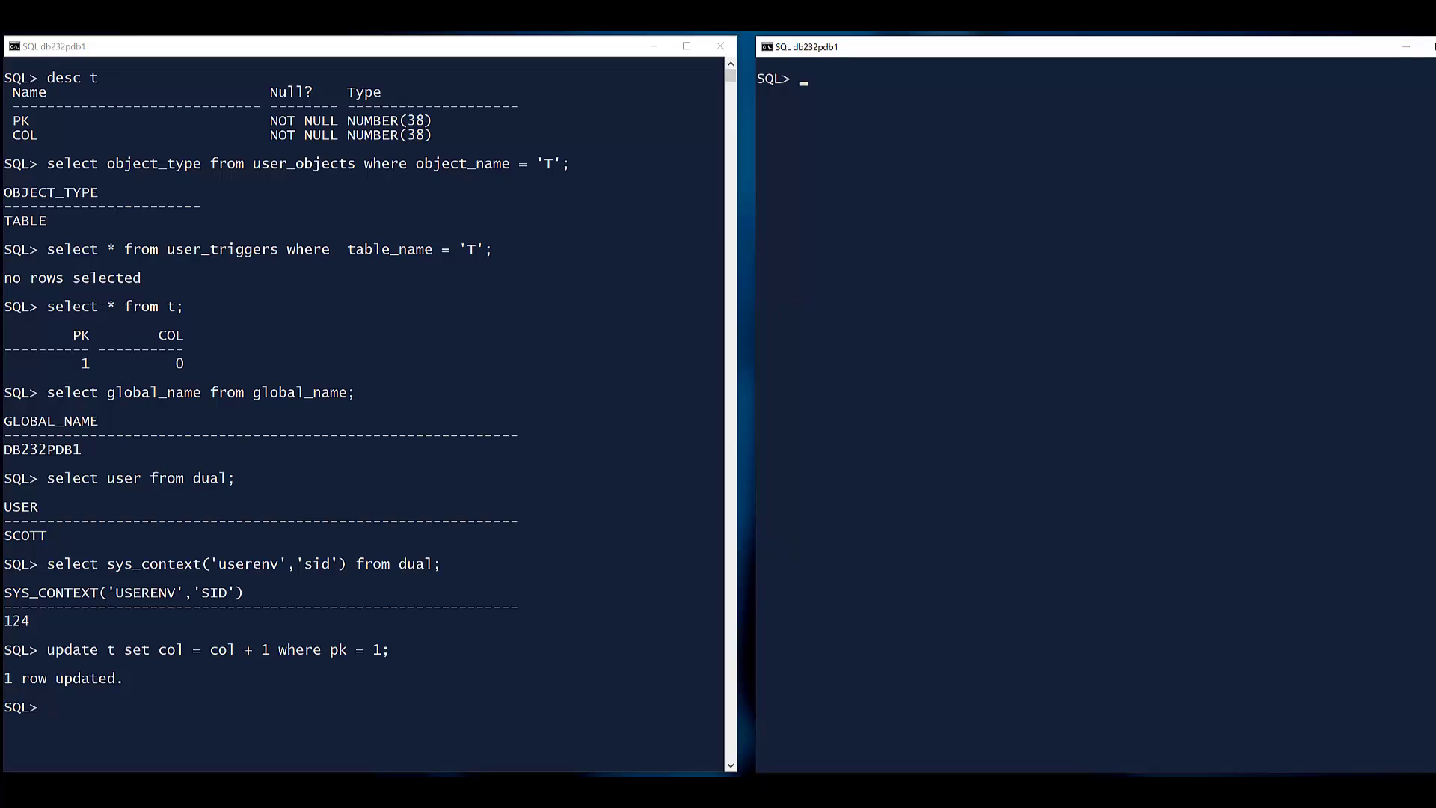
# Step: In the second session, describe T, check global name, then type the same col + 1 update
pyautogui.write('desc t')
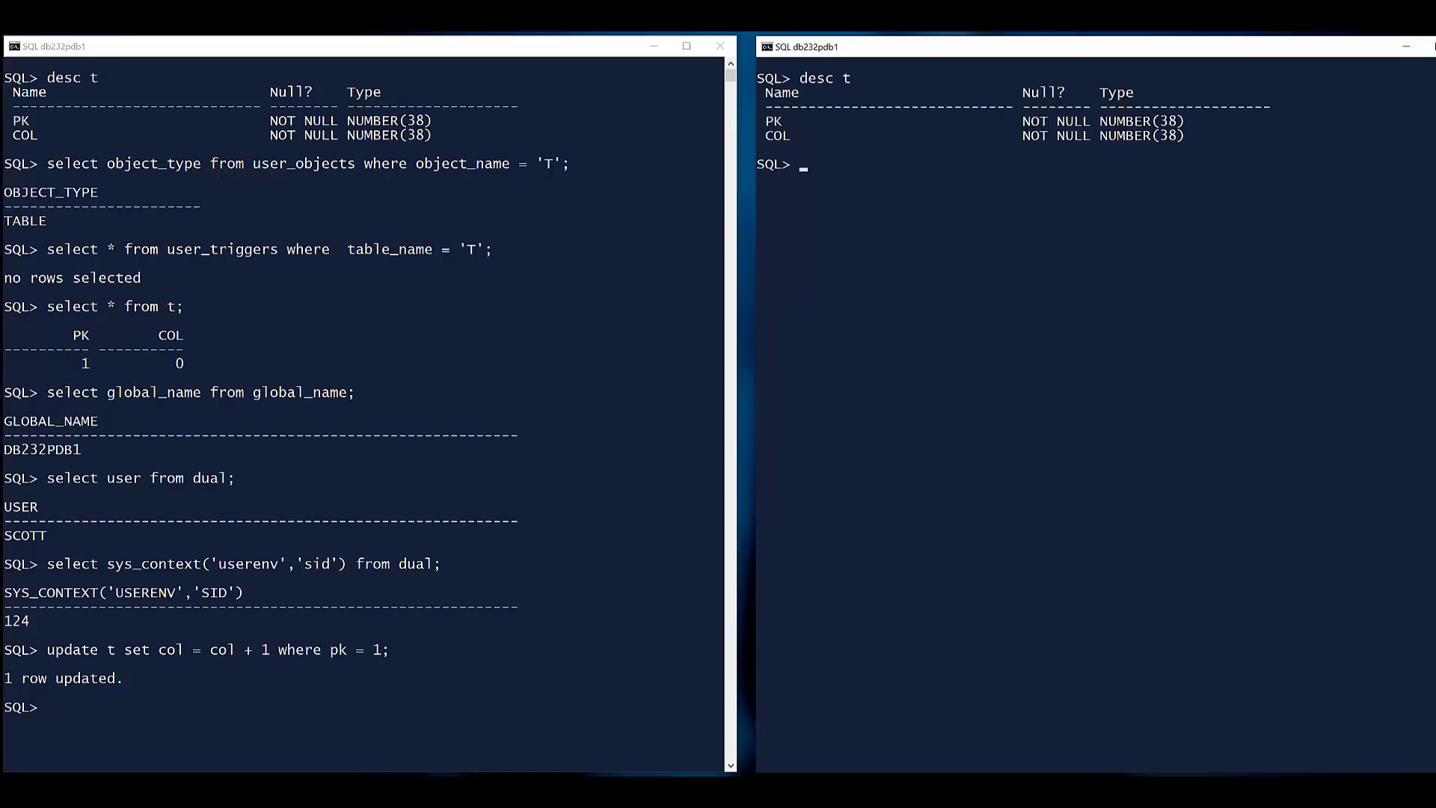
pyautogui.write('select global_name from global_name;')
pyautogui.write('update t set co')
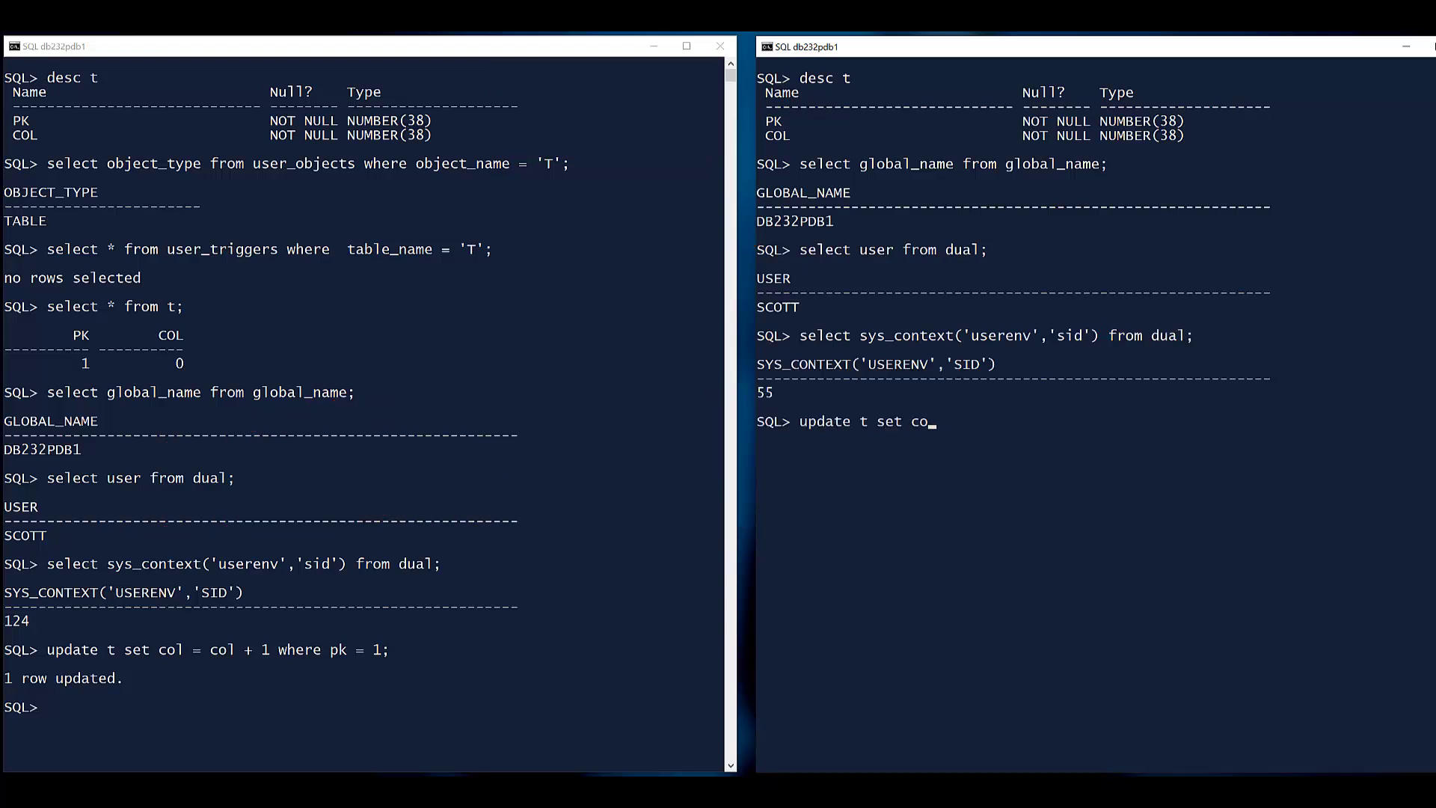
pyautogui.write('l = col + 1 where pk = 1;')
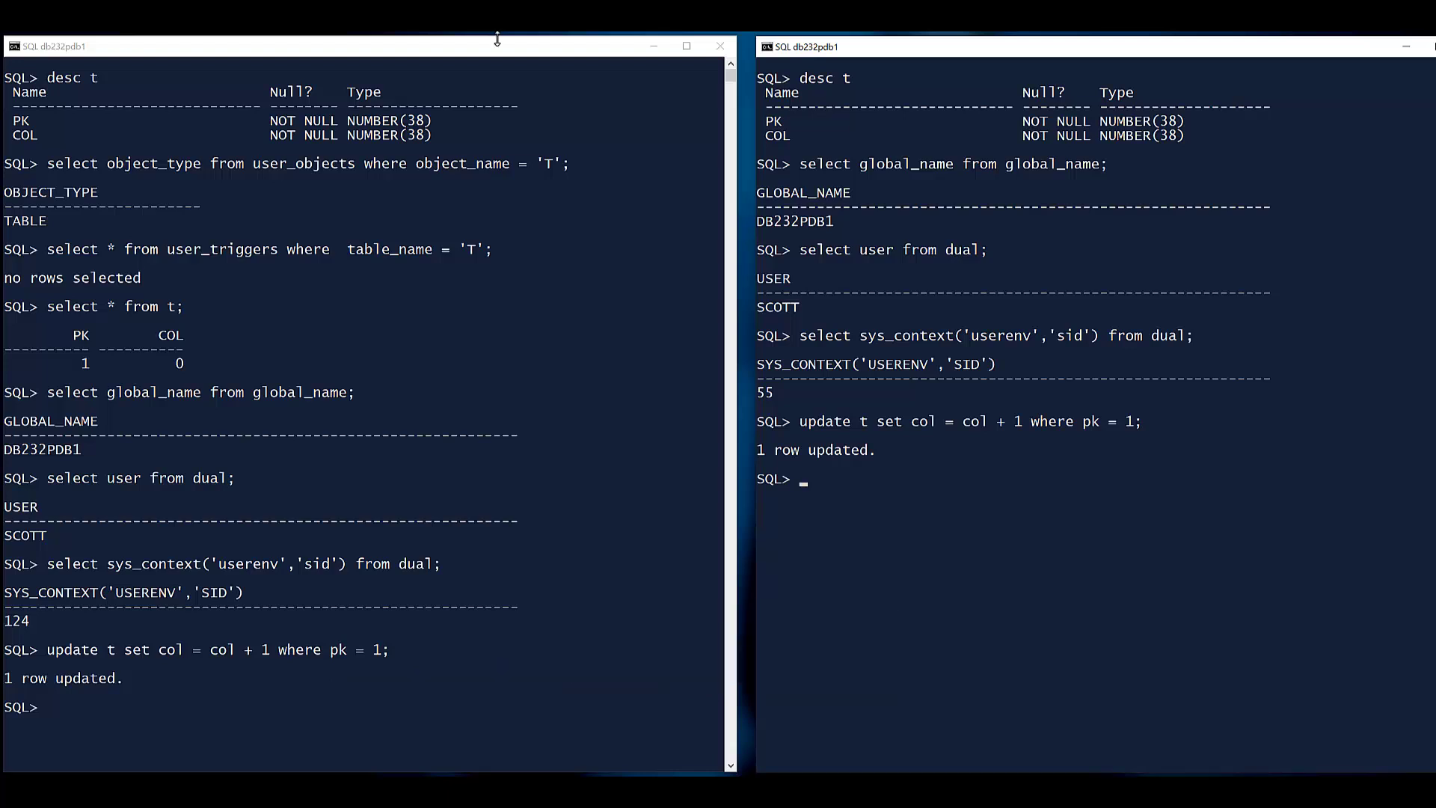
# Step: Commit the second session's update and query T, showing COL 1
pyautogui.write('commit;')
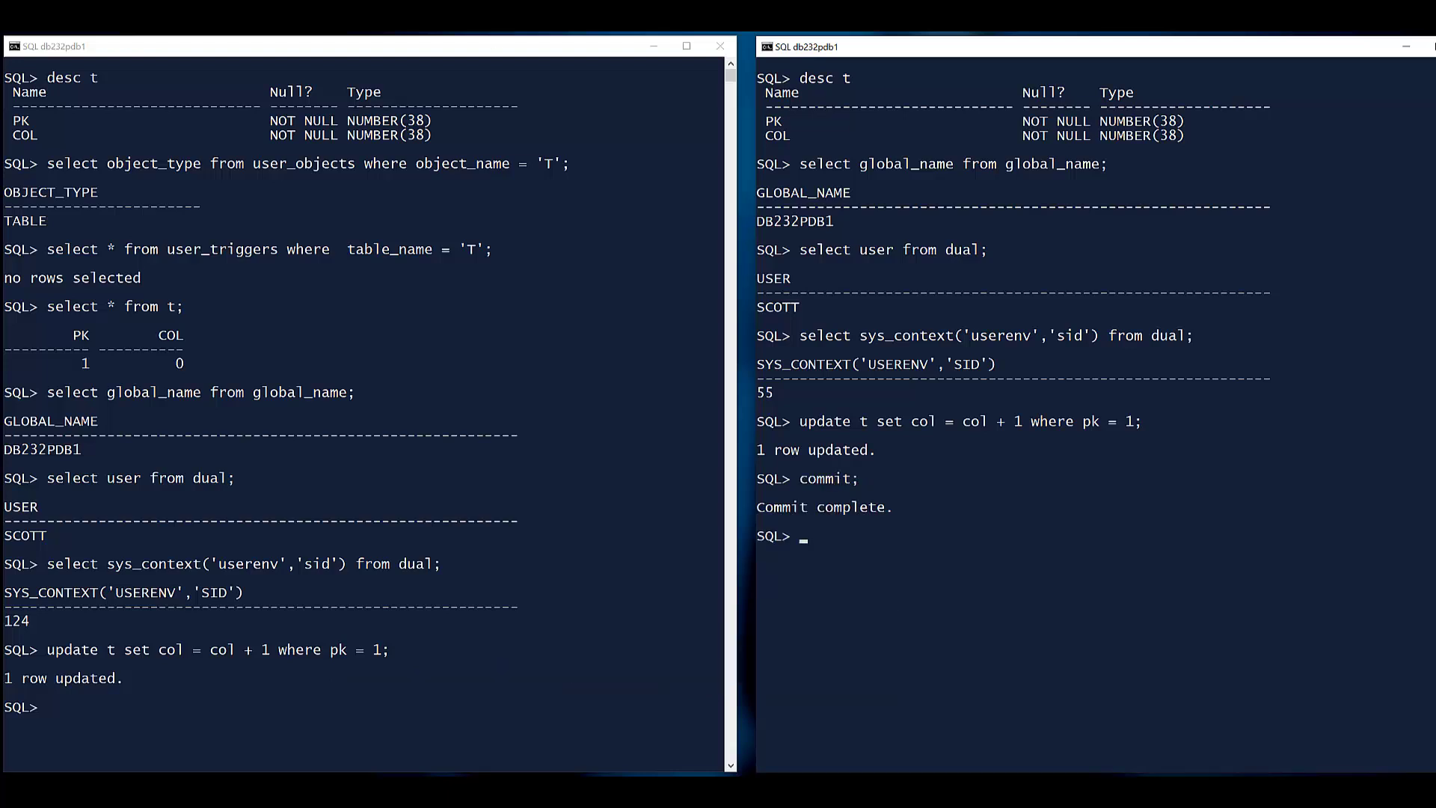
pyautogui.write('select * from t;')
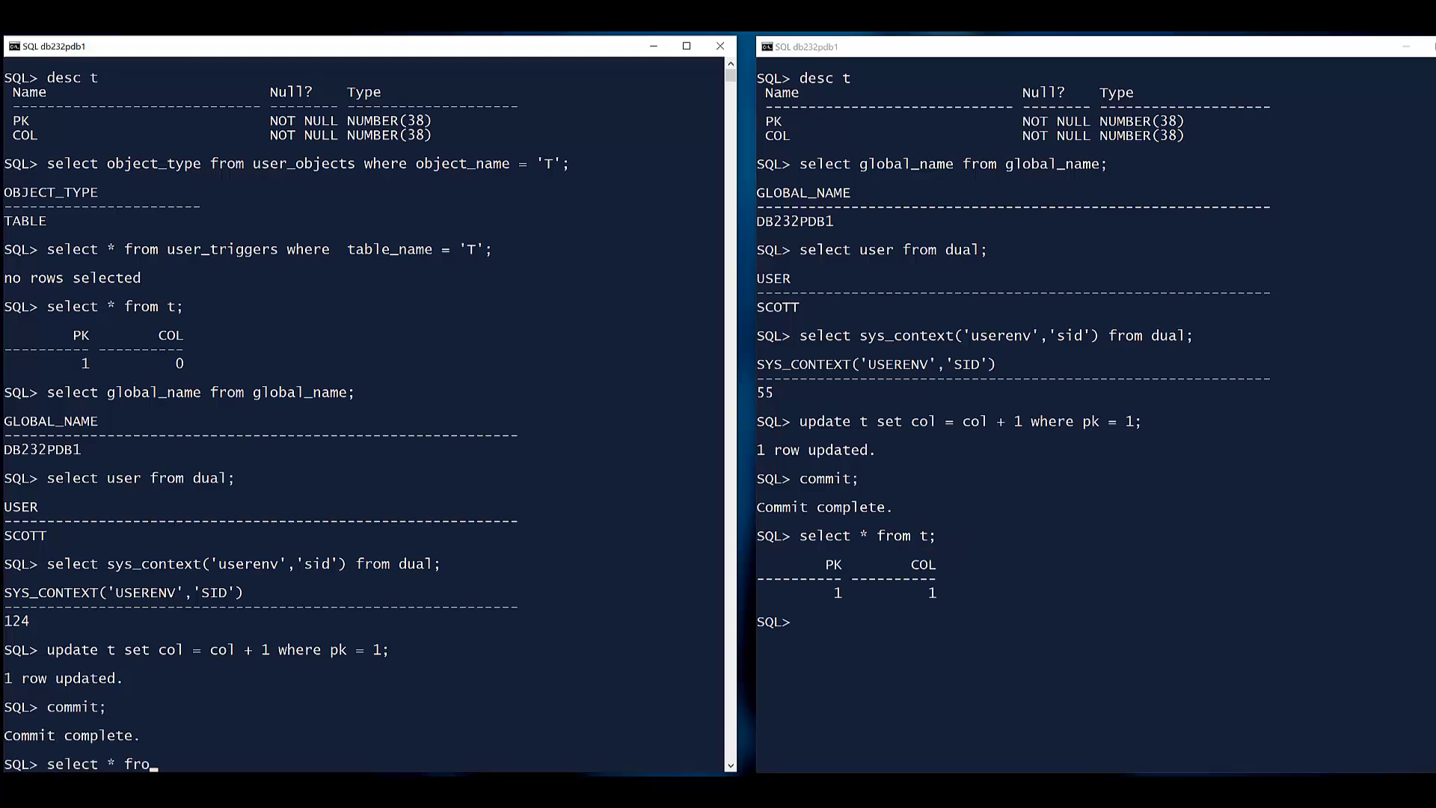
# Step: Query T in the first session after its commit, showing COL 2
pyautogui.press('Return')
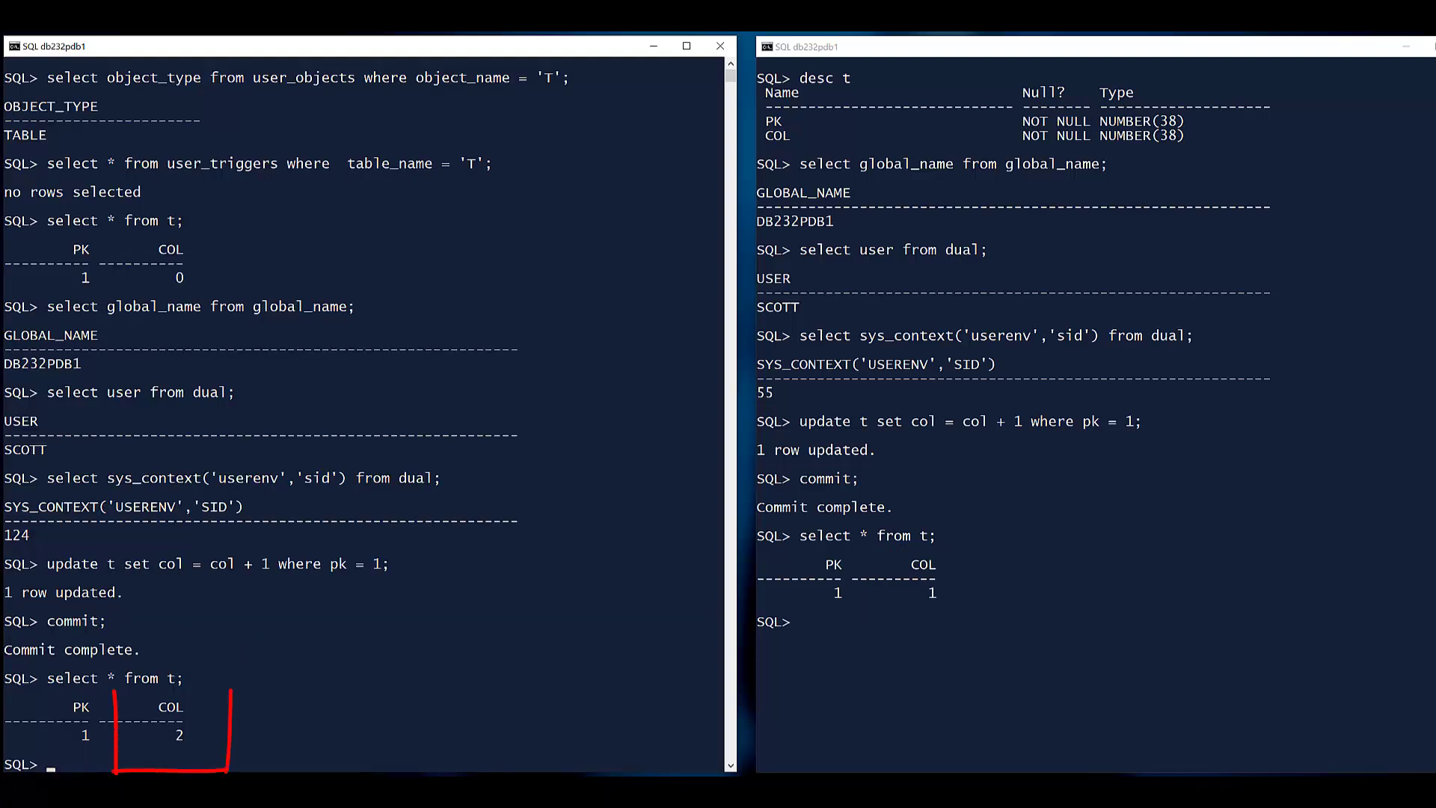